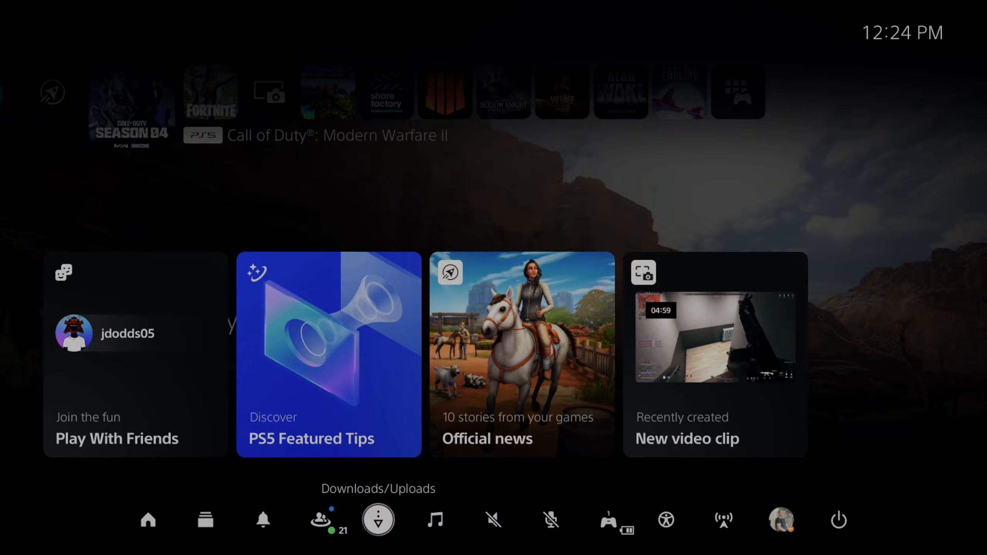
# - Check the downloads and uploads panel, then return to the home screen
pyautogui.click(378, 520)
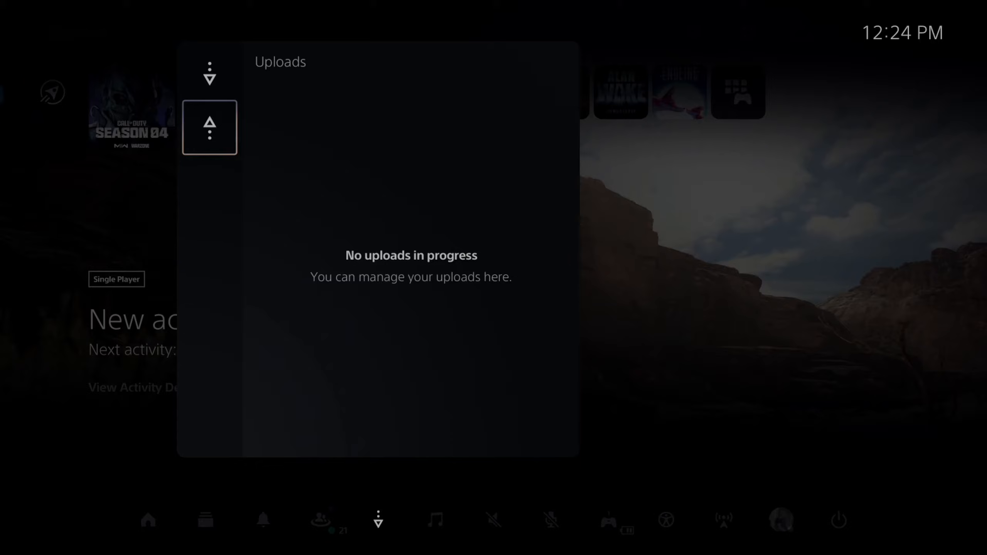
pyautogui.click(209, 127)
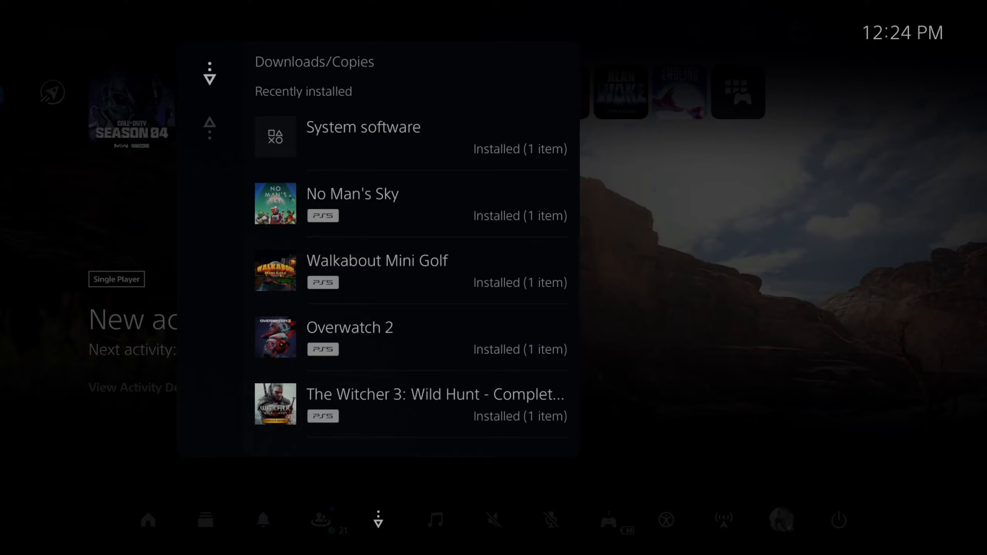
pyautogui.click(209, 73)
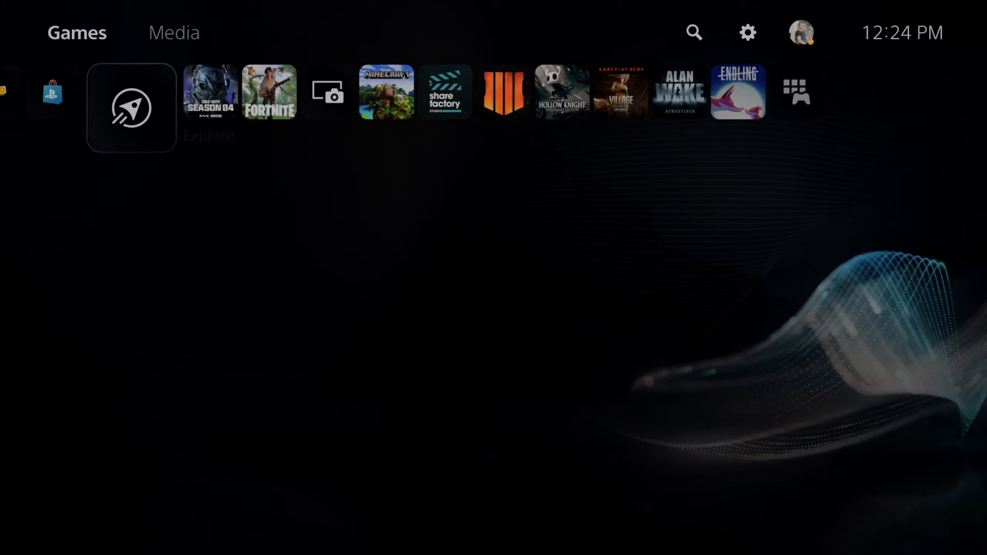
# - Navigate through Saved Data and Game/App Settings to the Auto-Sync Saved Data list
pyautogui.click(747, 32)
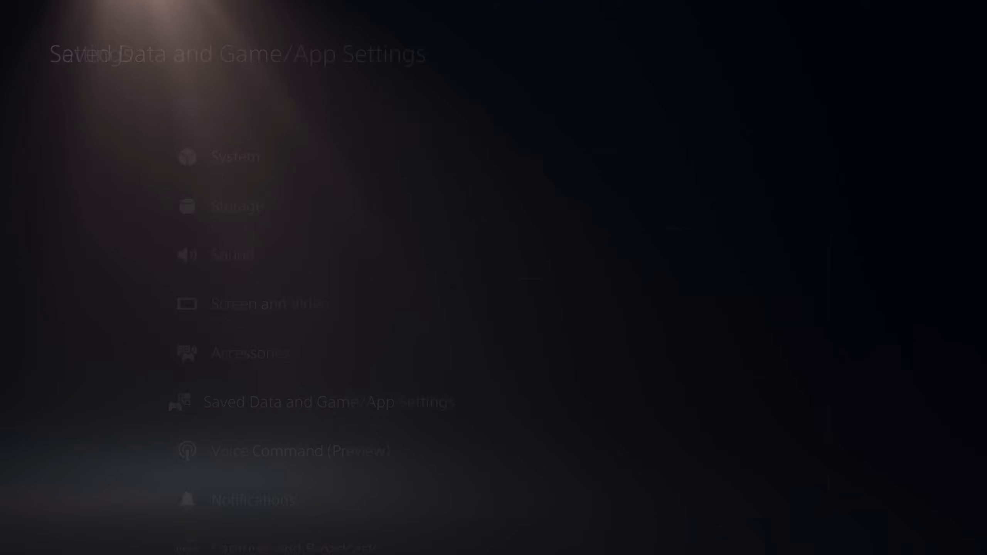
pyautogui.click(328, 401)
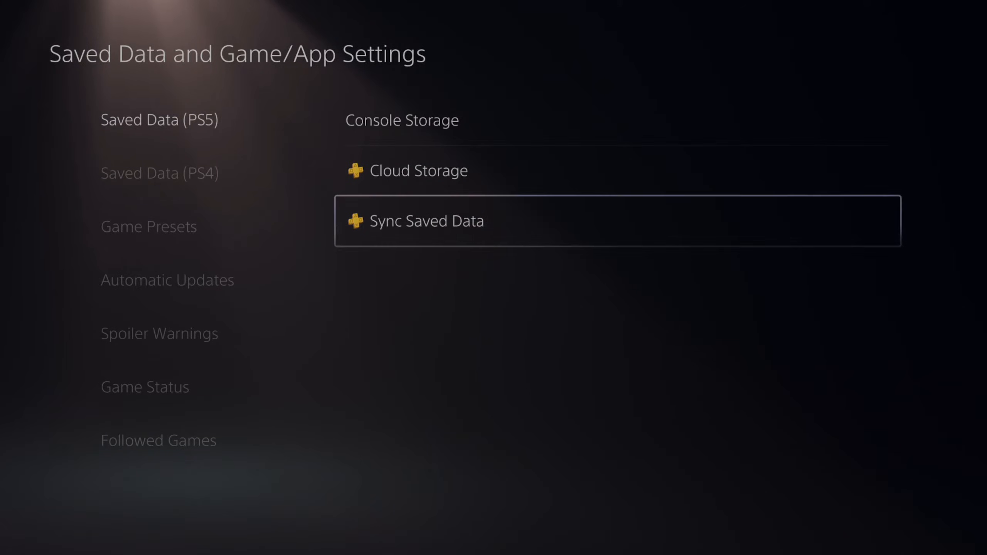
pyautogui.click(432, 221)
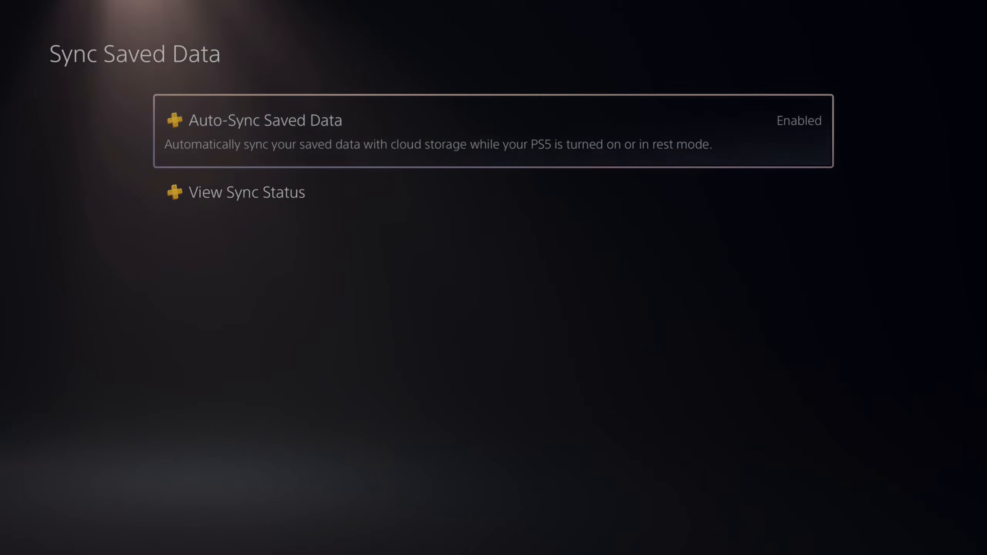
pyautogui.click(265, 120)
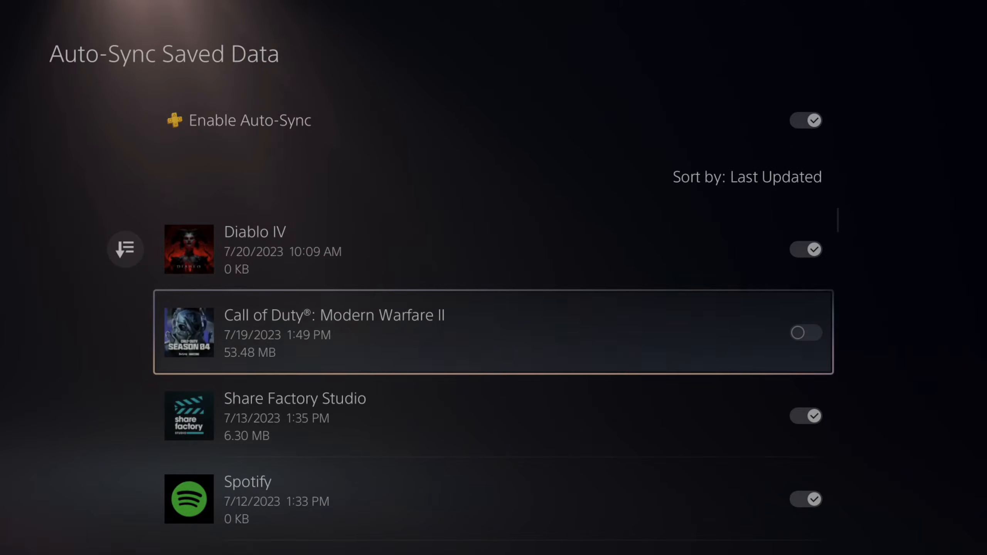
# - Scroll to Call of Duty: Modern Warfare II and open its Sync Status
pyautogui.scroll(-3)
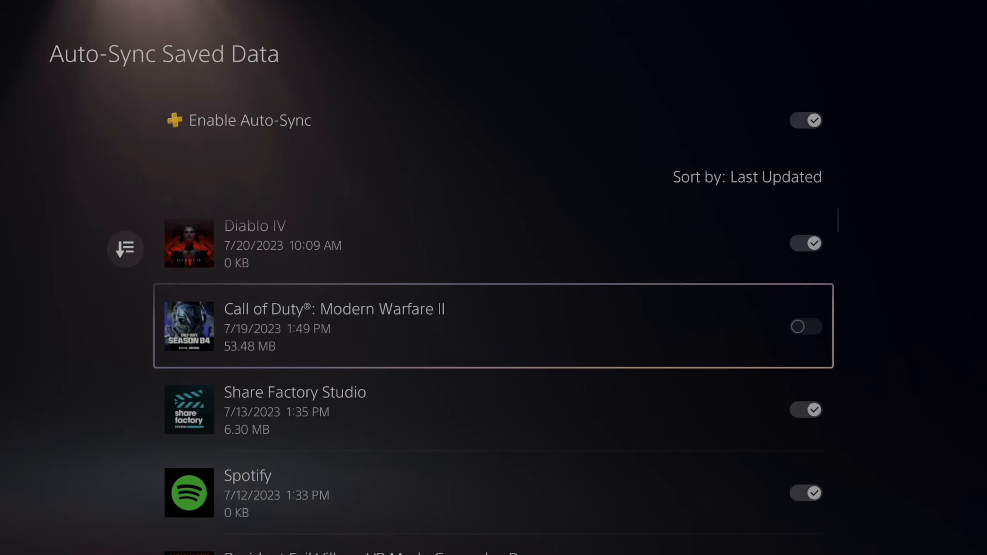
pyautogui.click(804, 326)
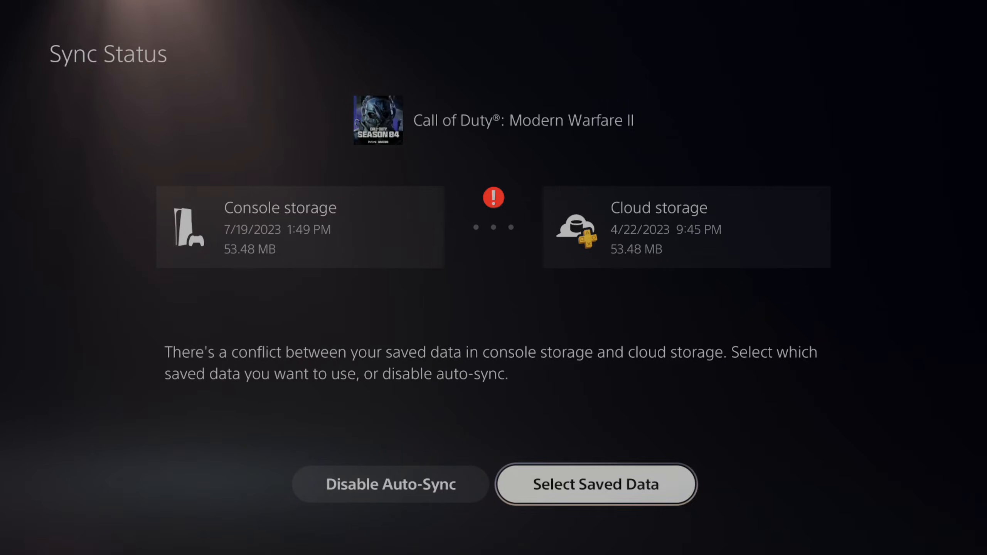
# - Keep the Console Storage copy of Modern Warfare II's save, overwriting the cloud save
pyautogui.click(594, 484)
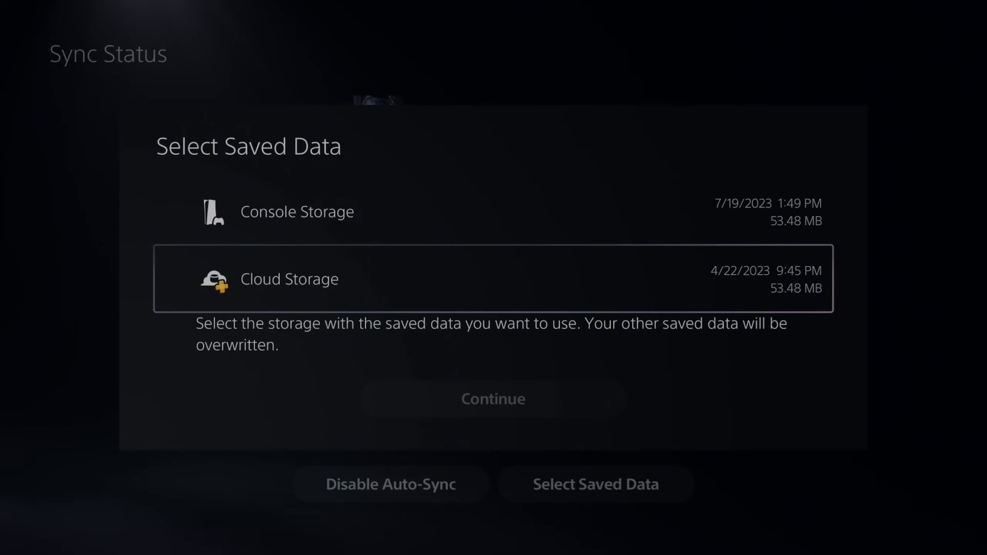
pyautogui.click(298, 211)
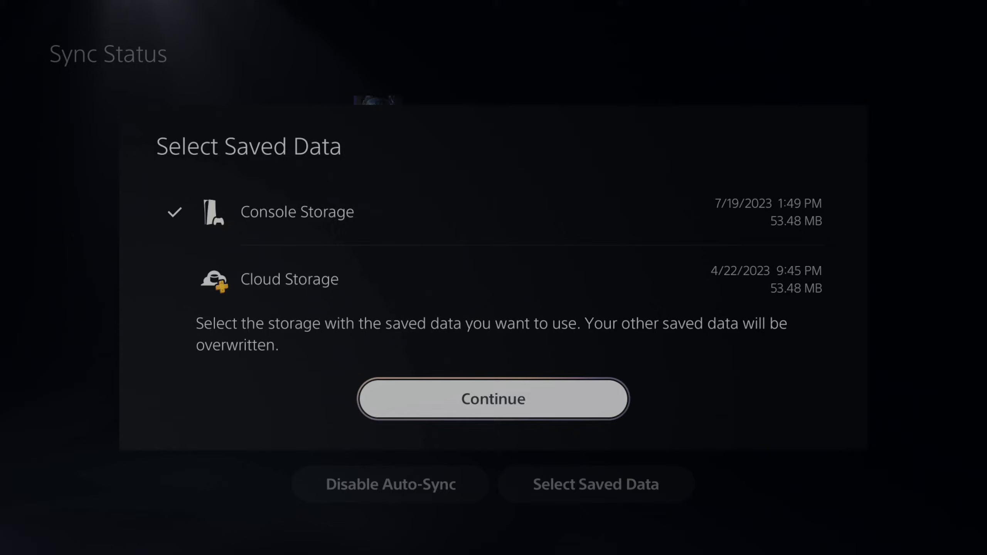
pyautogui.click(493, 398)
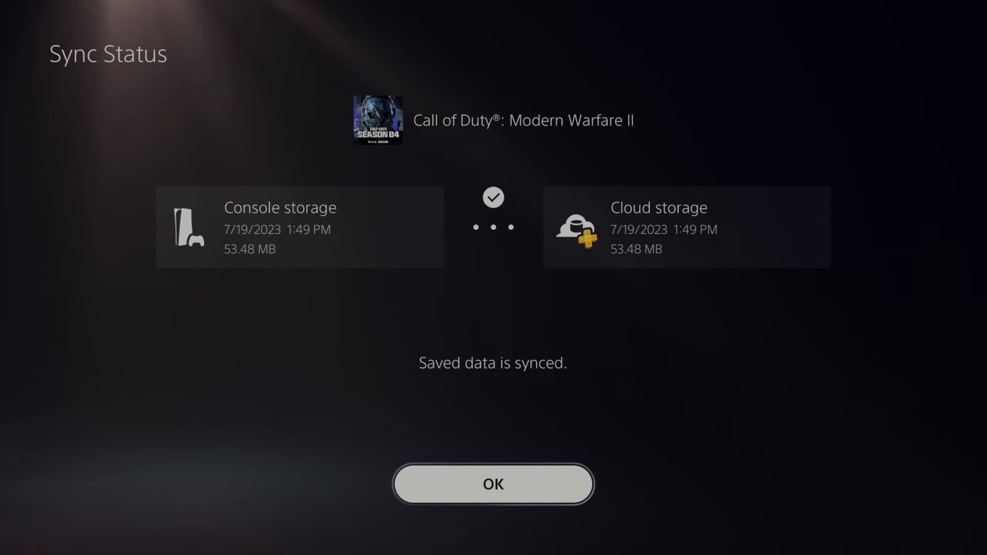
pyautogui.click(492, 485)
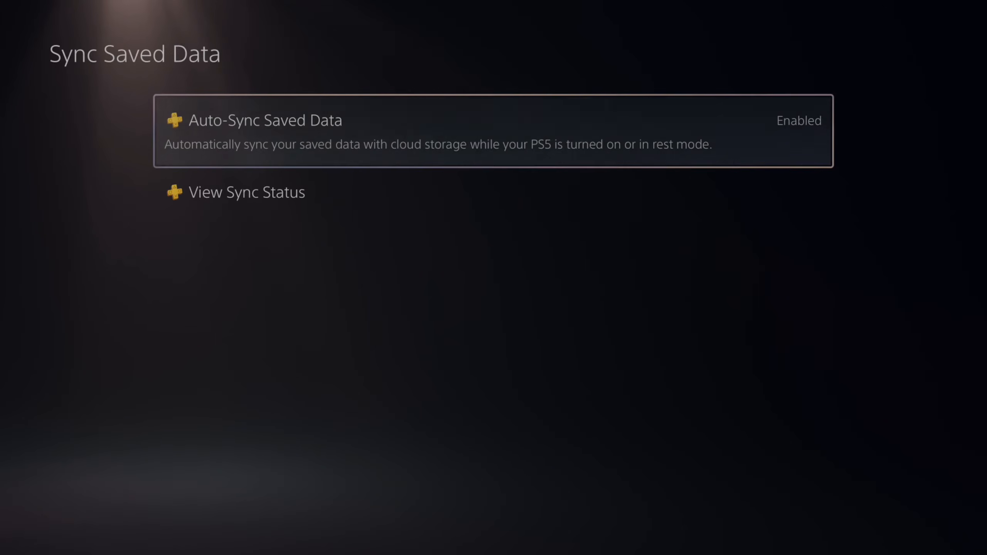
# - Review the overall View Sync Status page, then reach the captures settings
pyautogui.click(246, 192)
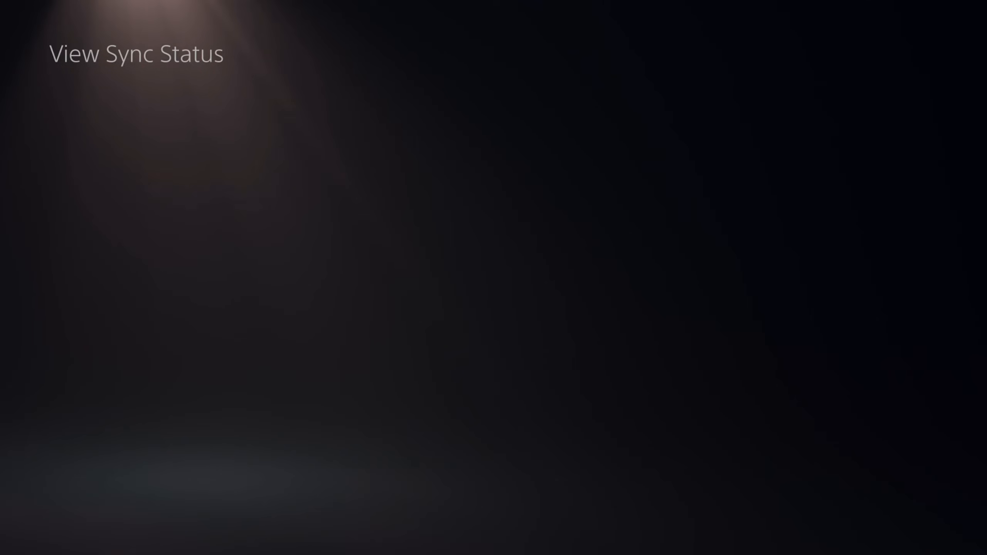
pyautogui.click(136, 54)
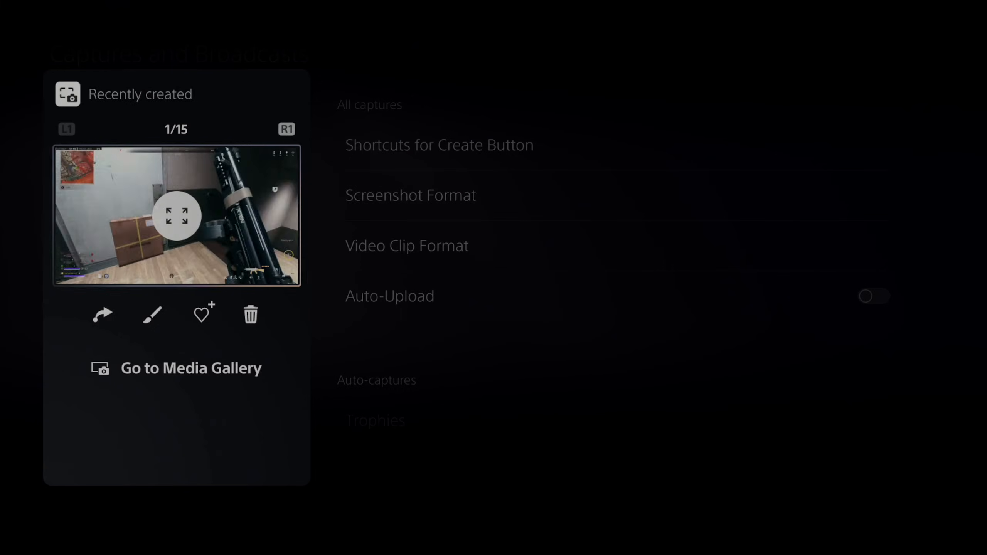
# - Close the recently created captures preview and return to the home screen
pyautogui.click(176, 215)
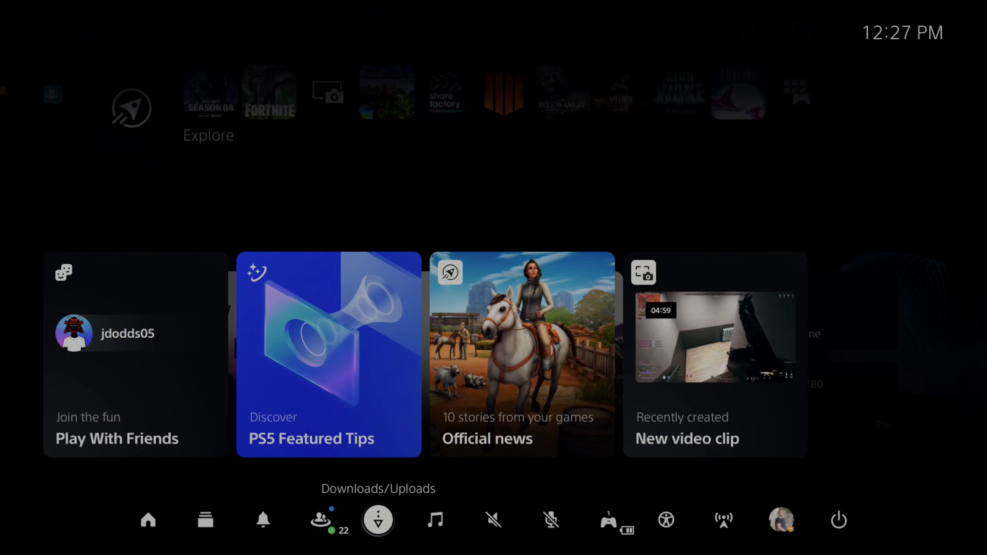
# - Open the Downloads/Uploads panel to confirm no uploads are in progress
pyautogui.click(377, 520)
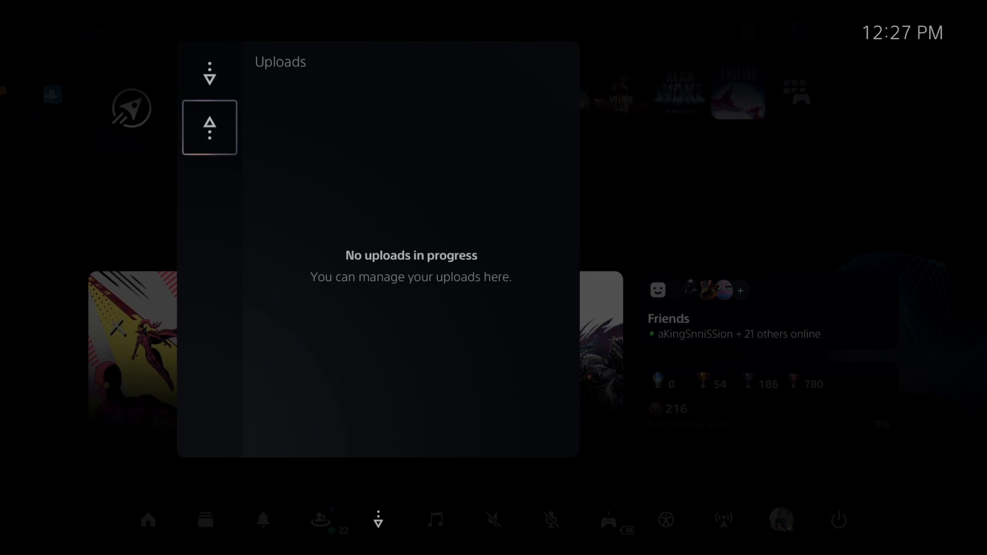